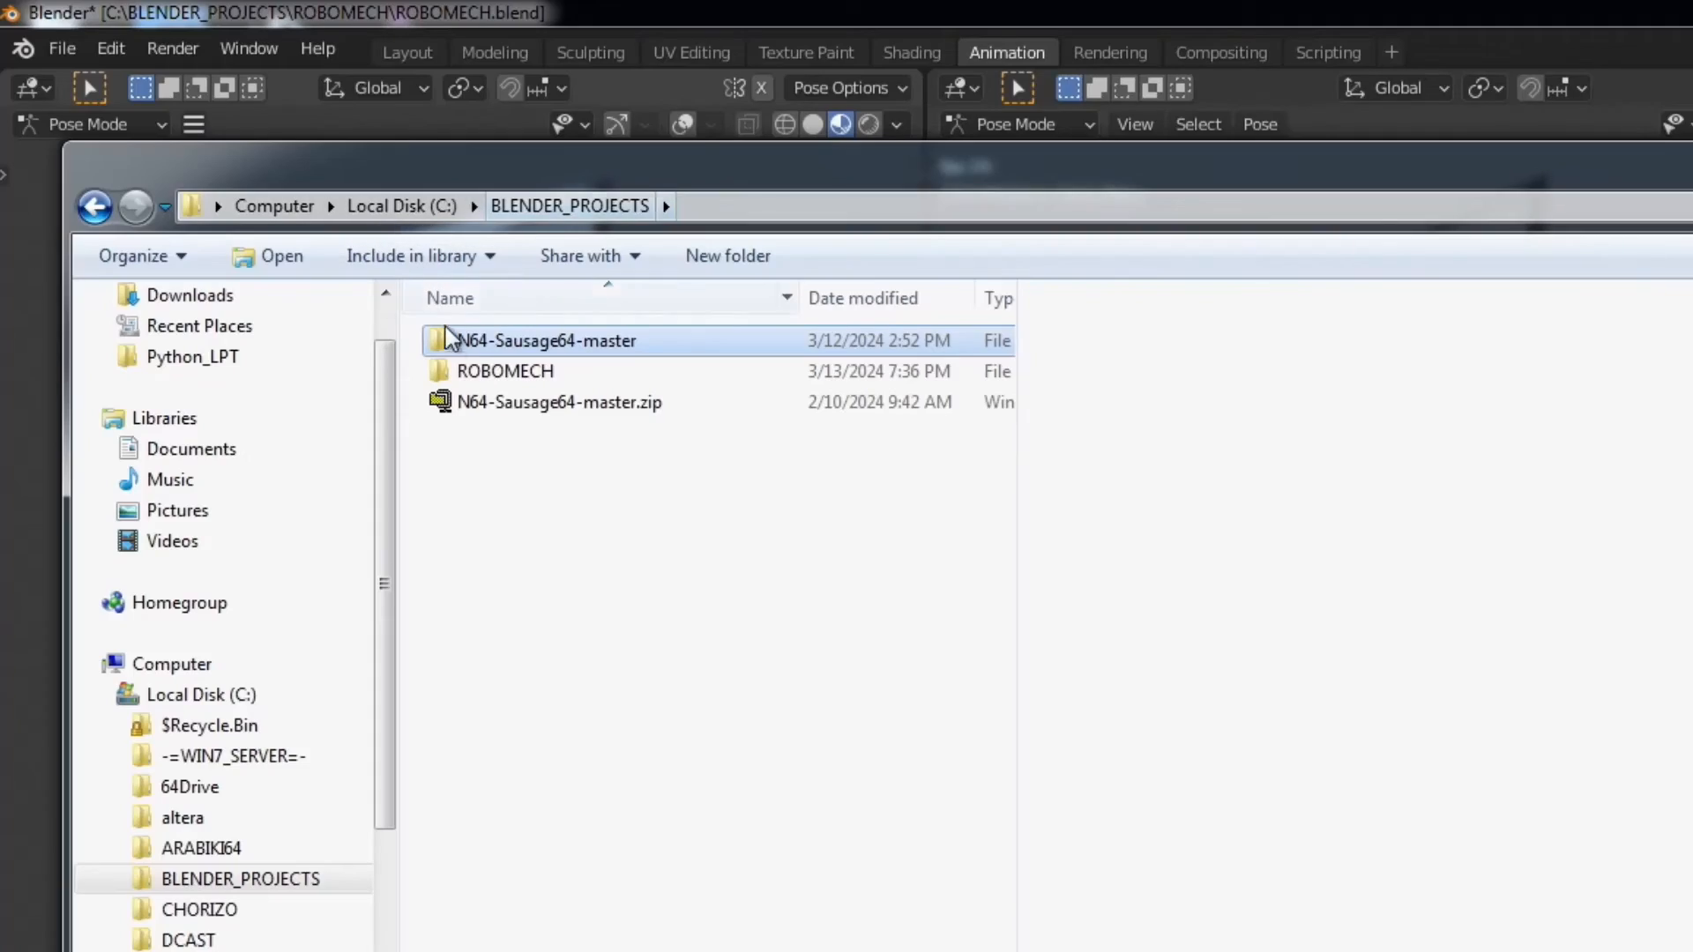
- Open the ROBOMECH folder in Explorer and select the exported ROBOMECH.S64 file
double_click(505, 370)
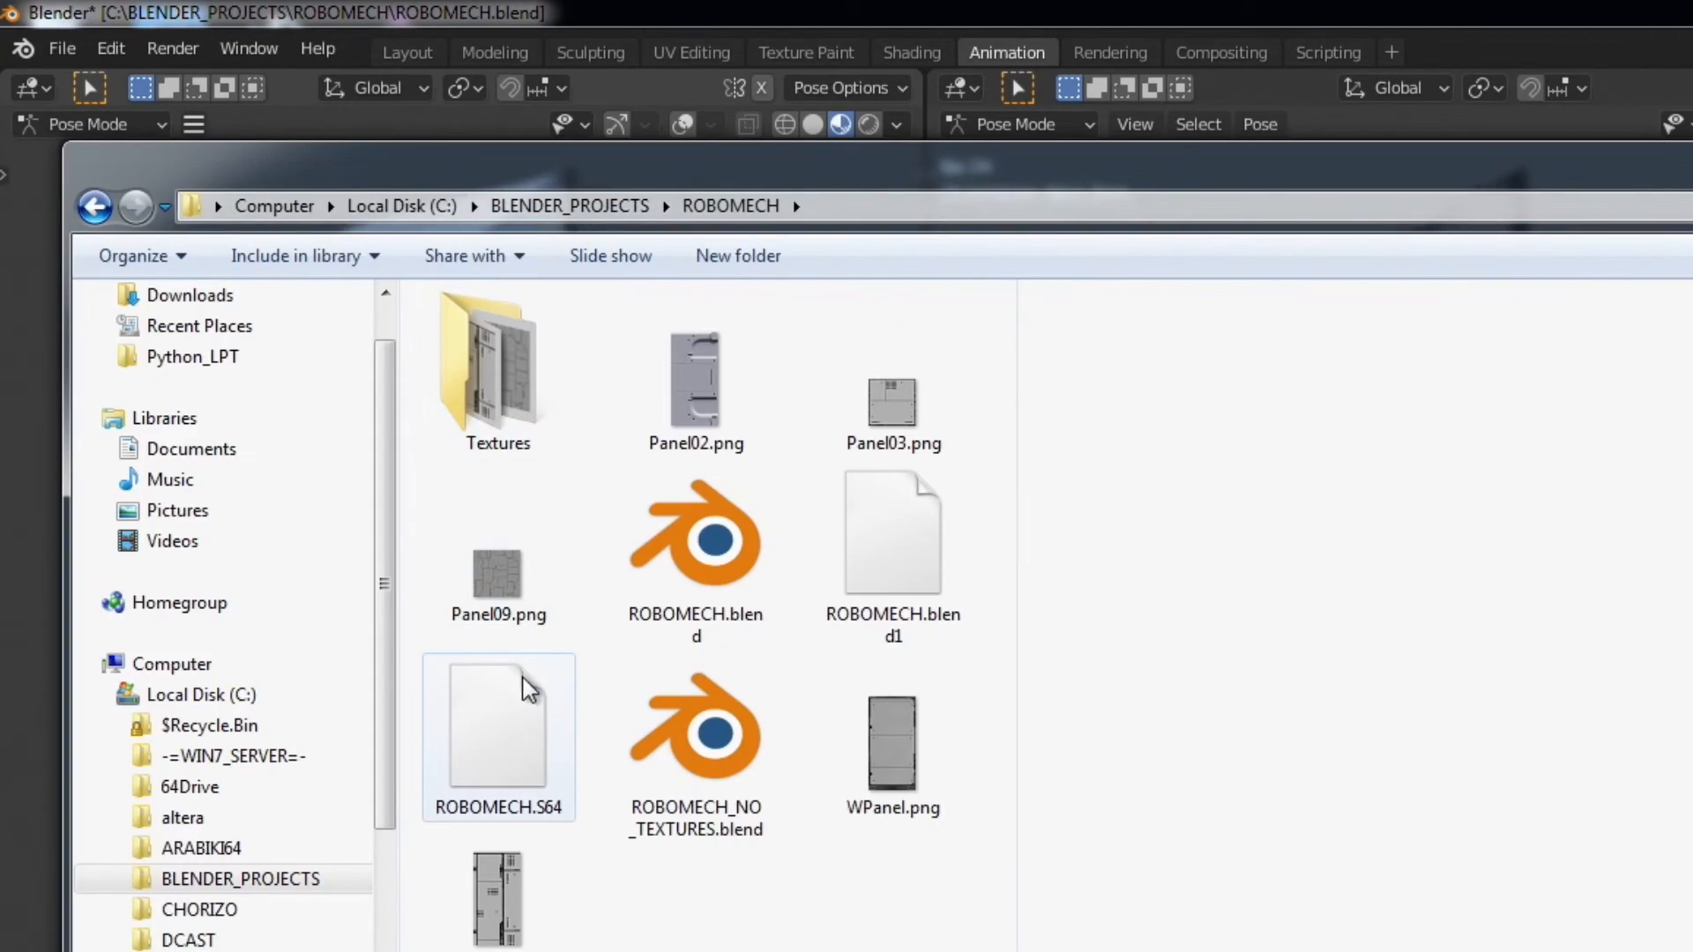
left_click(497, 730)
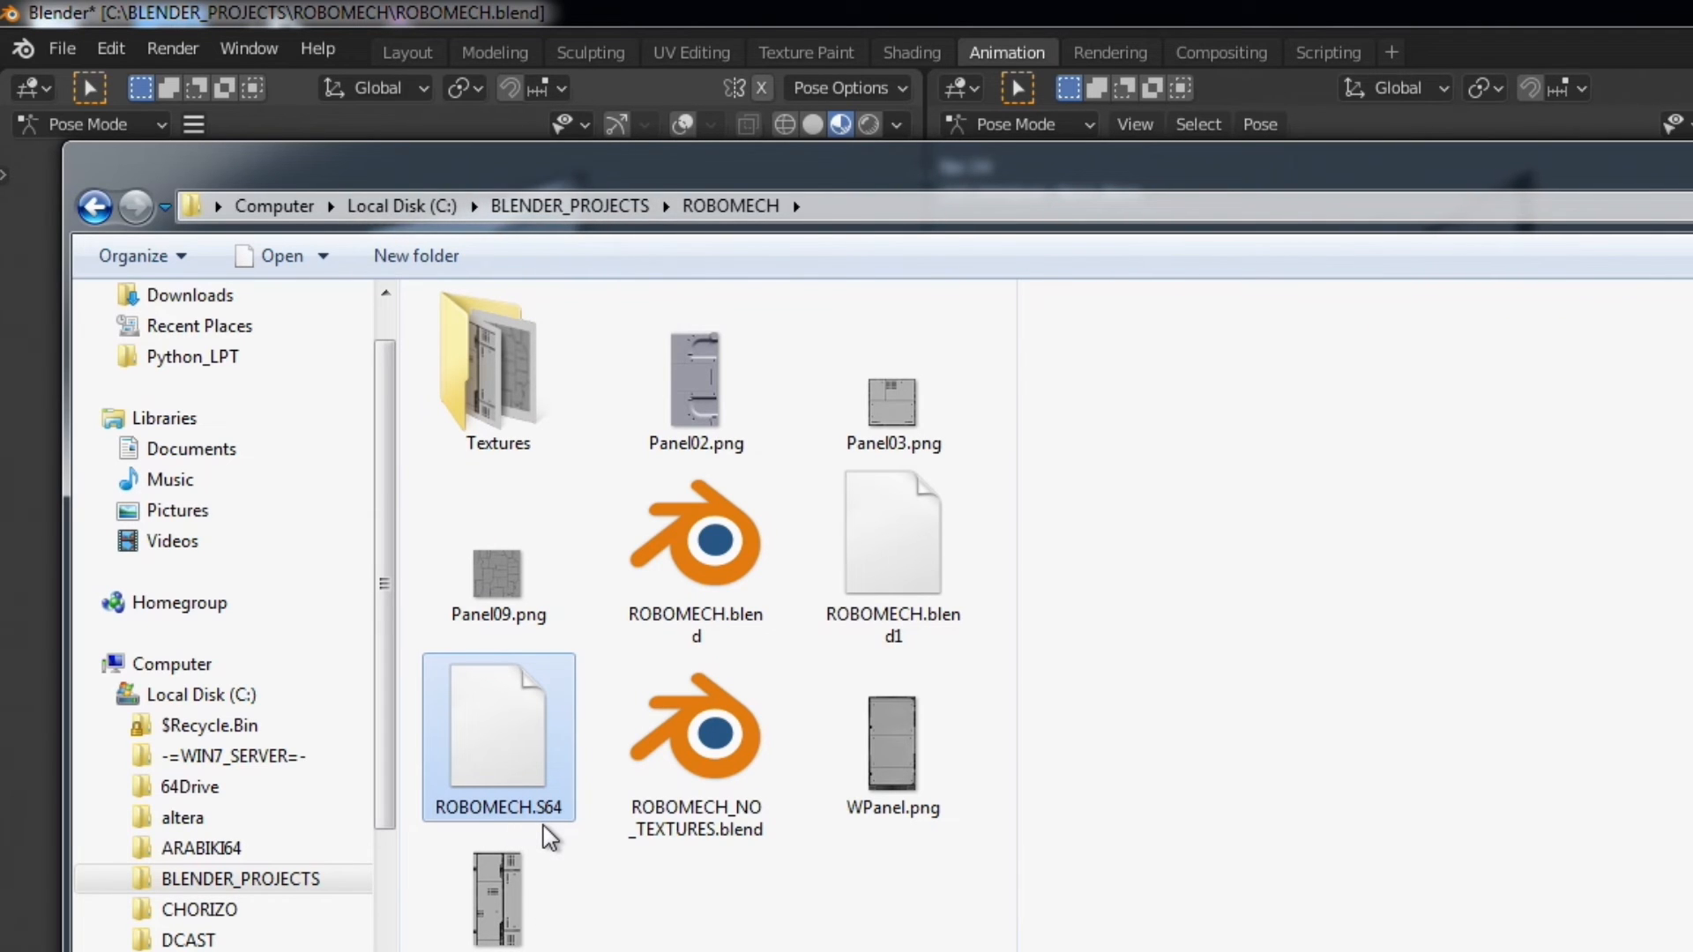